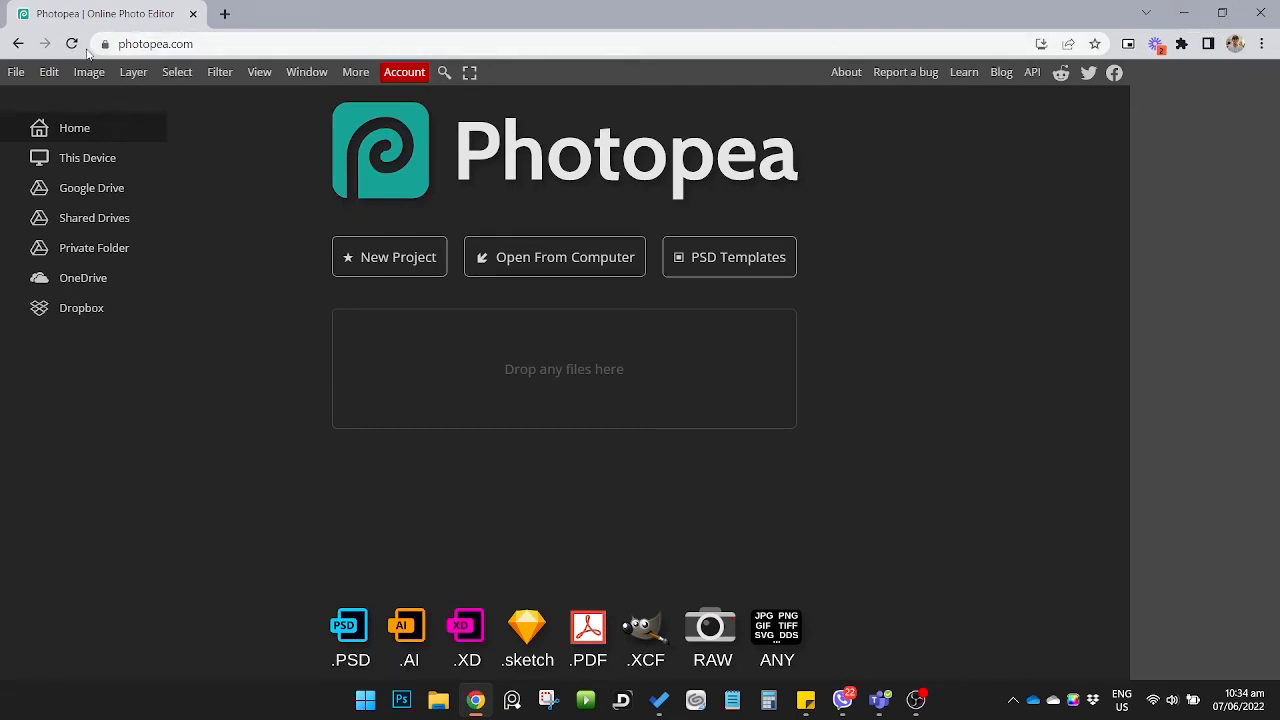
{"action": "mouse_move", "coordinate": [400, 264]}
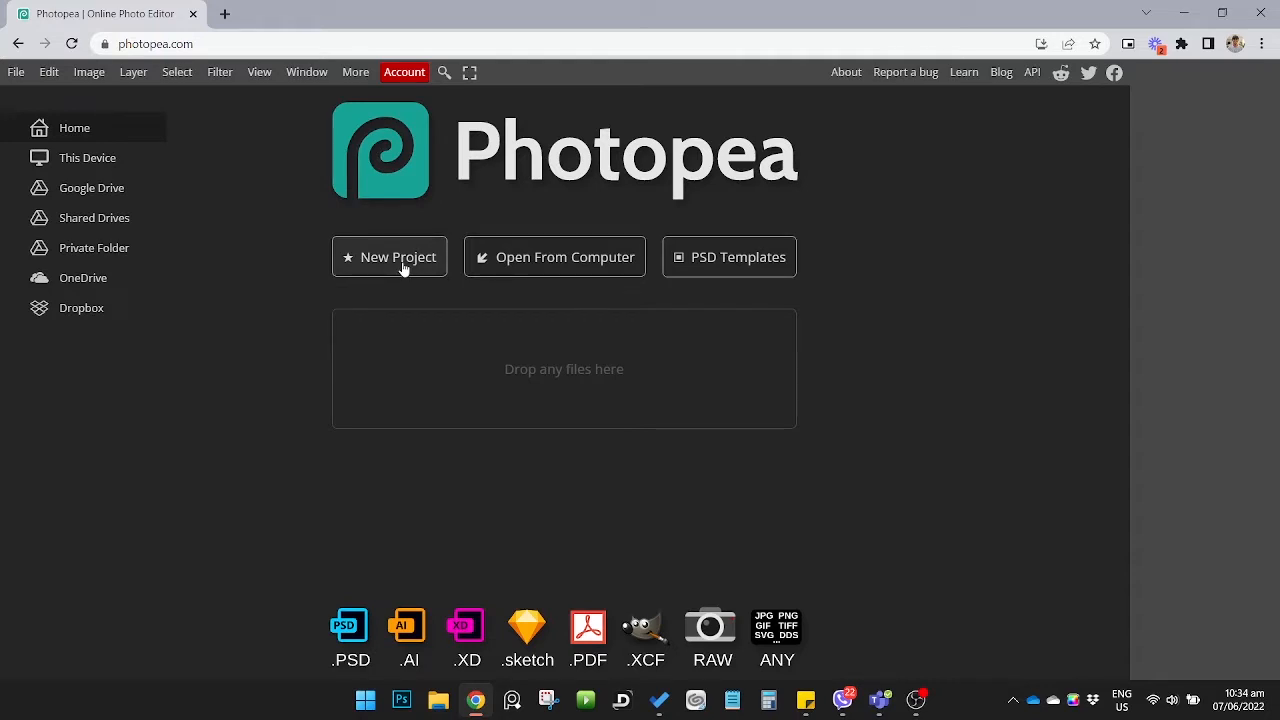
{"action": "mouse_move", "coordinate": [740, 256]}
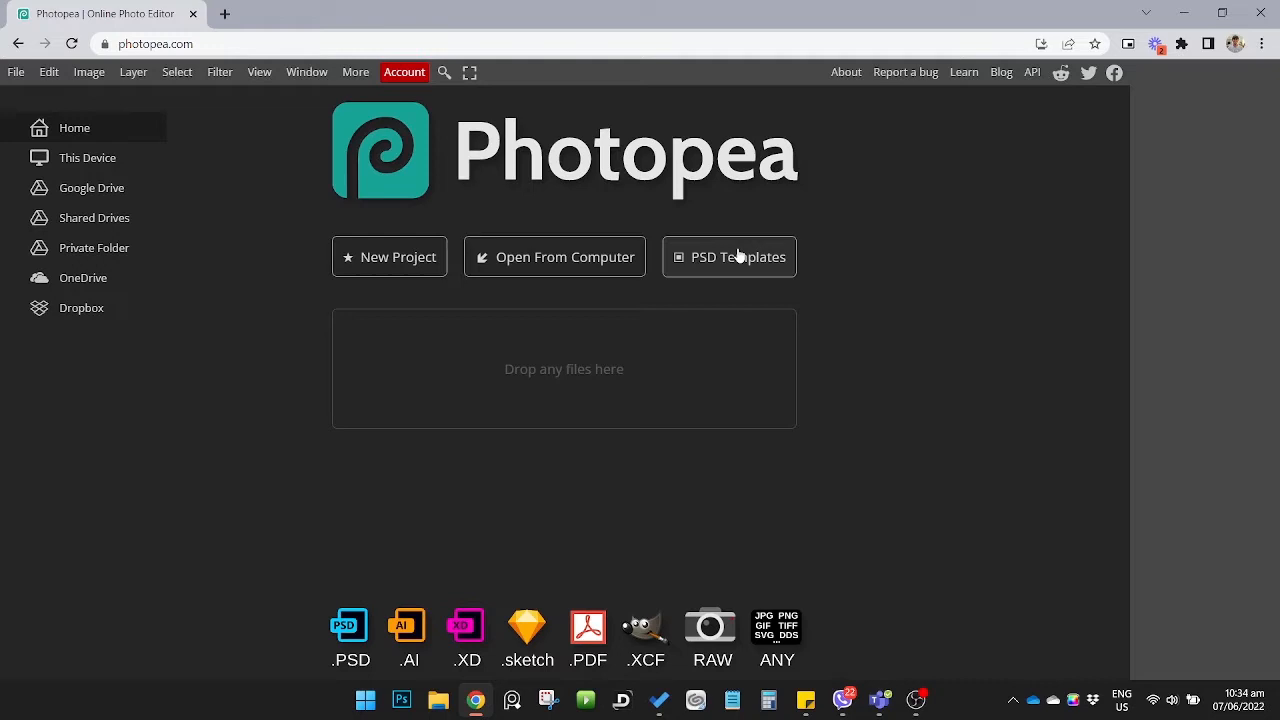
- Browse the PSD Templates gallery and select the Realistic Gold Text template
{"action": "left_click", "coordinate": [738, 256]}
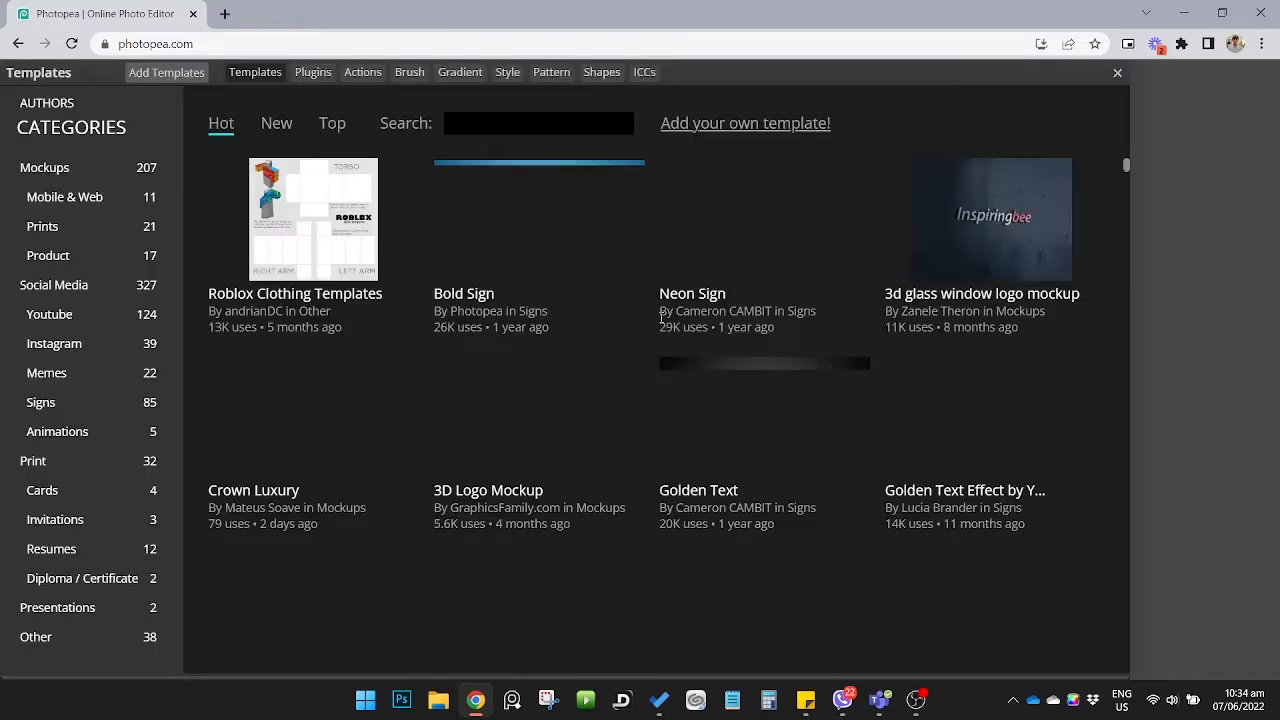
{"action": "scroll", "scroll_direction": "down", "scroll_amount": 3}
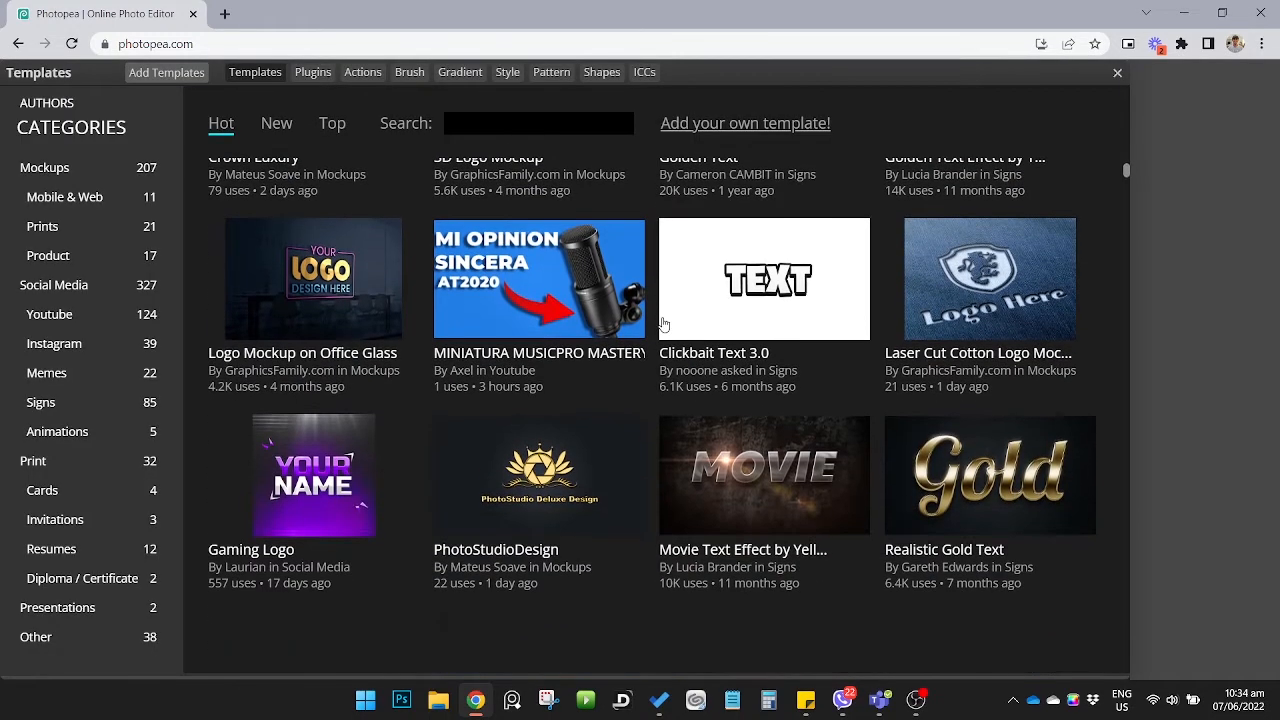
{"action": "scroll", "scroll_direction": "down", "scroll_amount": 3}
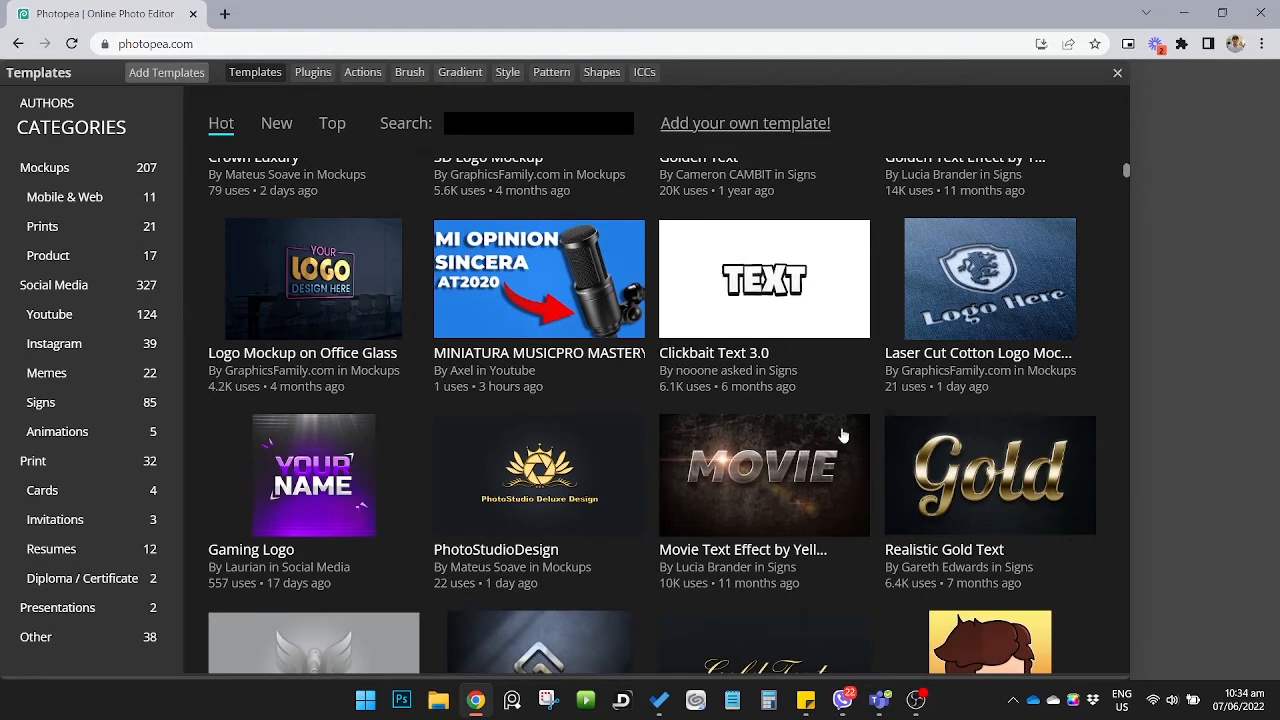
{"action": "left_click", "coordinate": [988, 476]}
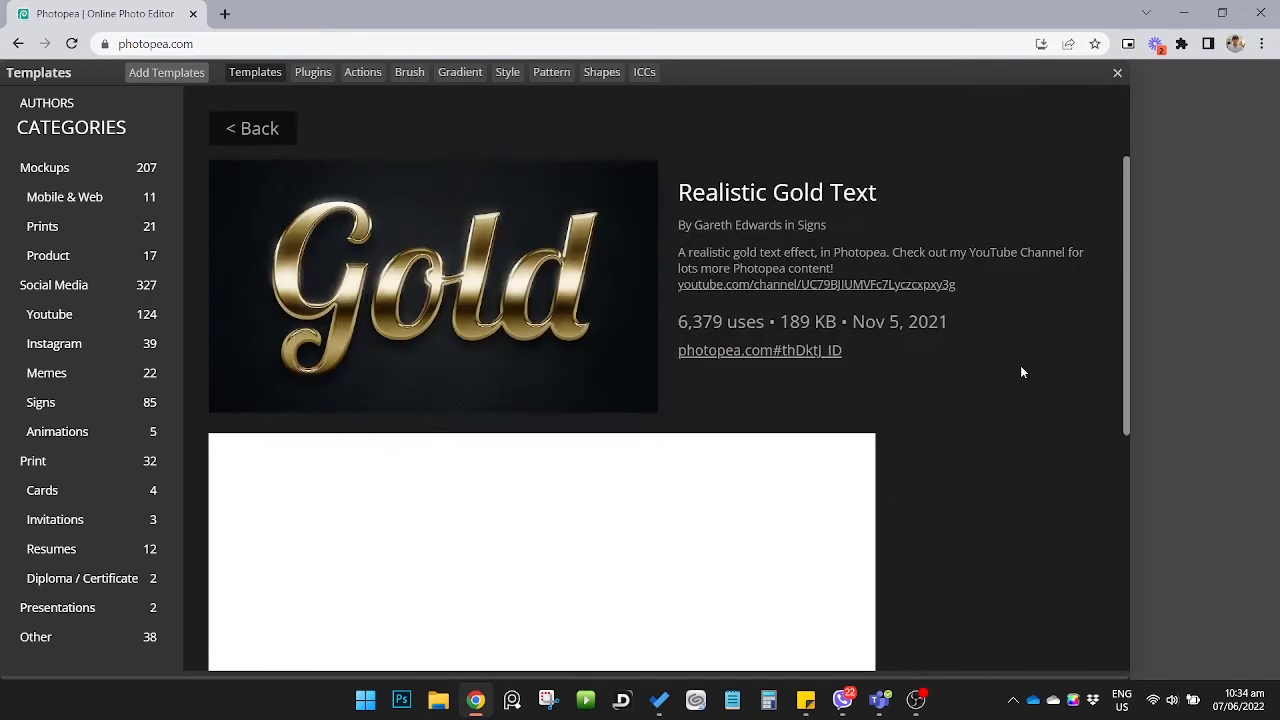
{"action": "scroll", "scroll_direction": "down", "scroll_amount": 3}
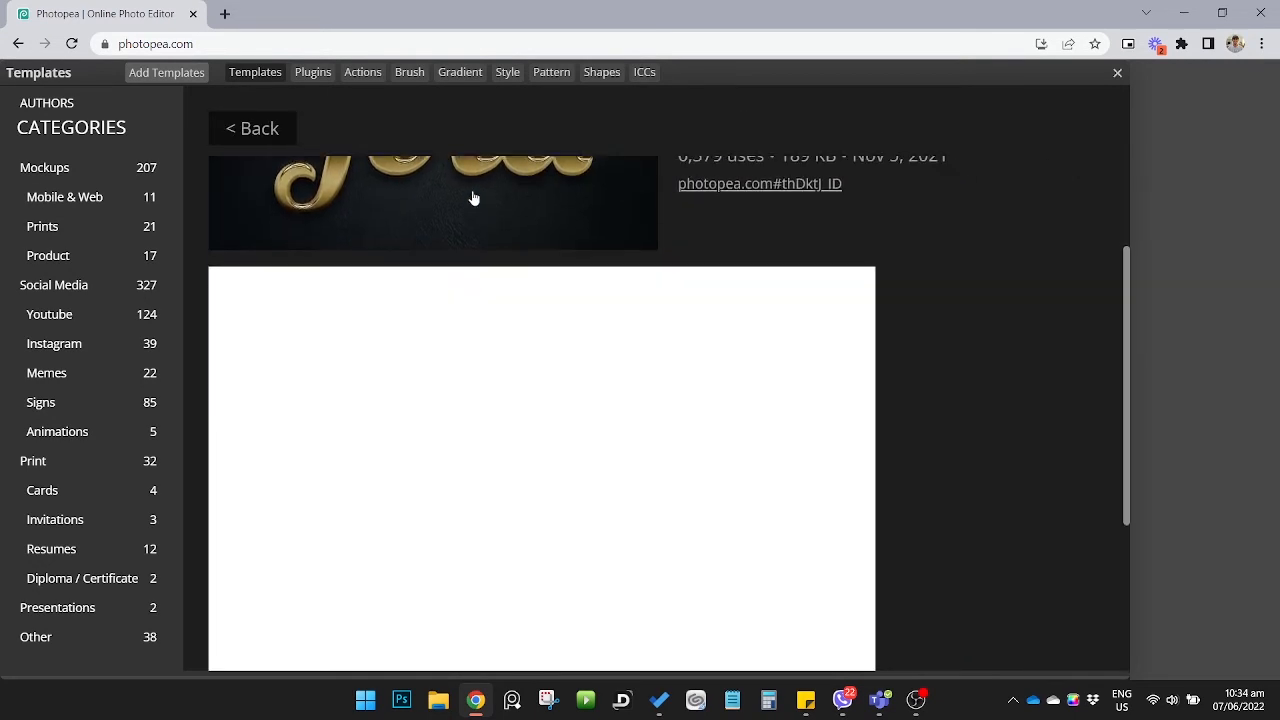
{"action": "scroll", "scroll_direction": "up", "scroll_amount": 3}
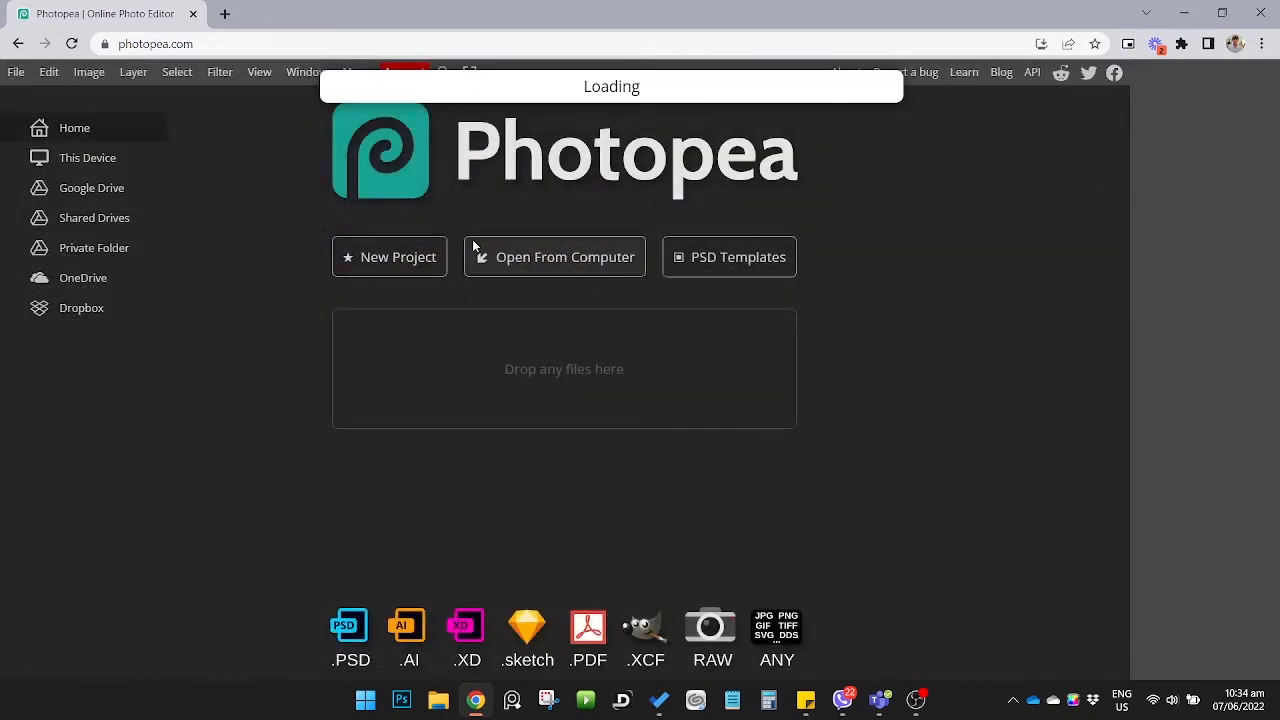
{"action": "mouse_move", "coordinate": [476, 218]}
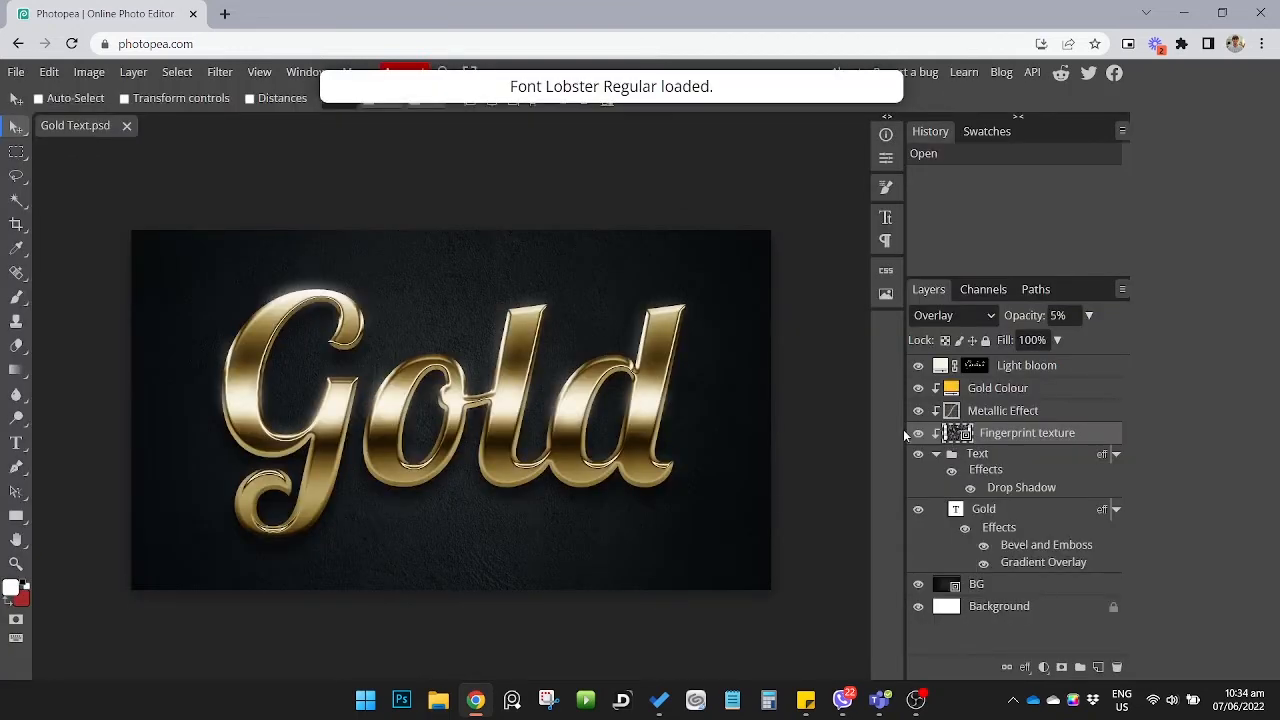
- Merge the gold lettering layers into one Light bloom layer and hide it
{"action": "left_click", "coordinate": [918, 432]}
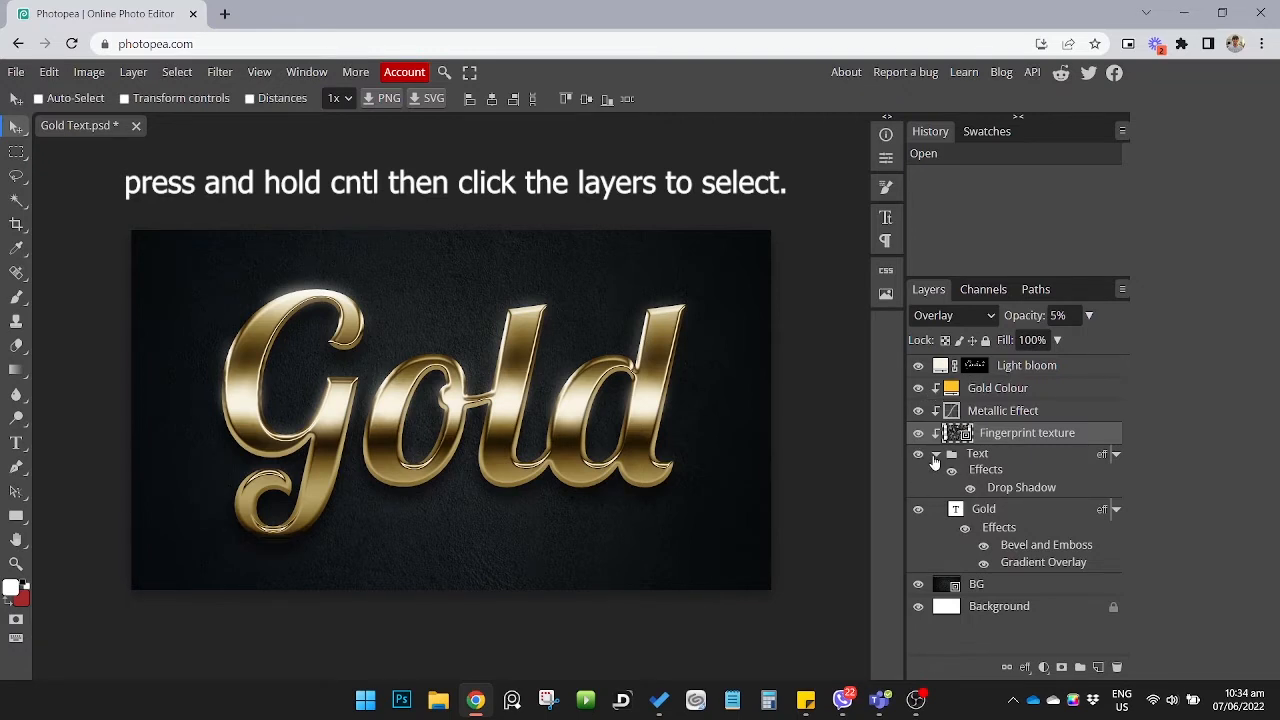
{"action": "left_click", "coordinate": [936, 452]}
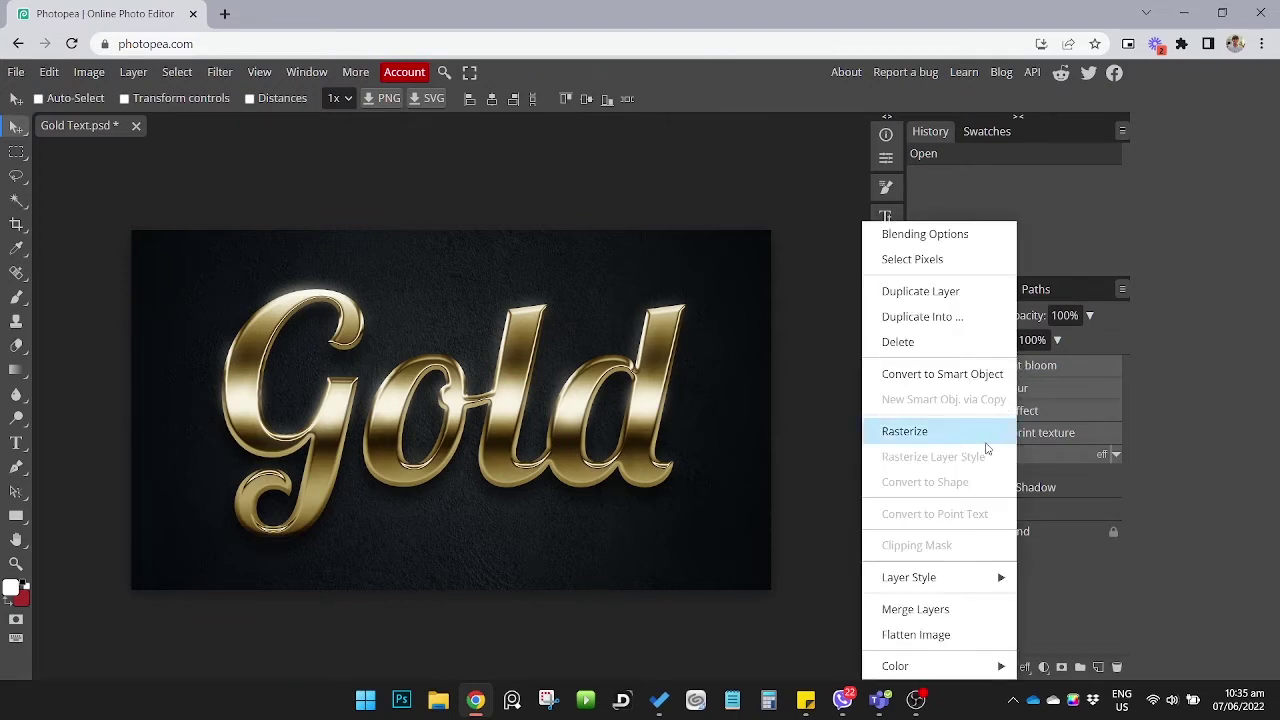
{"action": "left_click", "coordinate": [916, 608]}
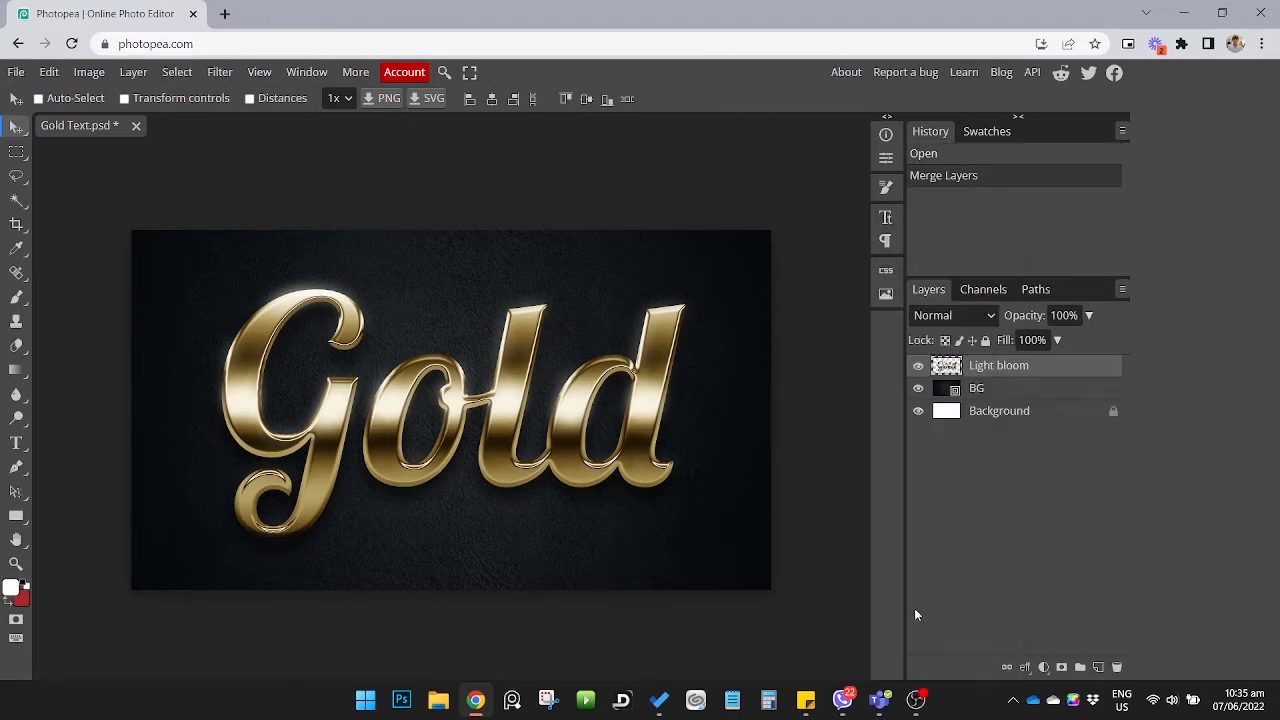
{"action": "left_click", "coordinate": [916, 364]}
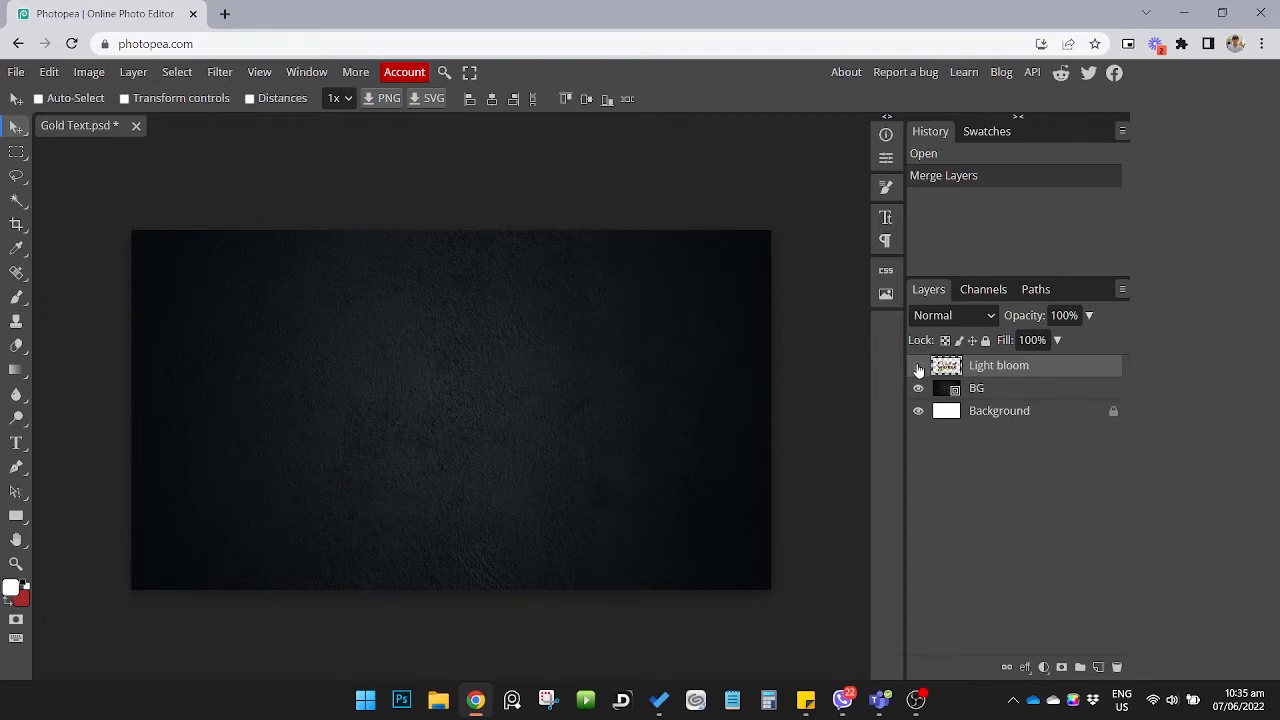
- Show the merged Light bloom layer again and duplicate it
{"action": "left_click", "coordinate": [916, 364]}
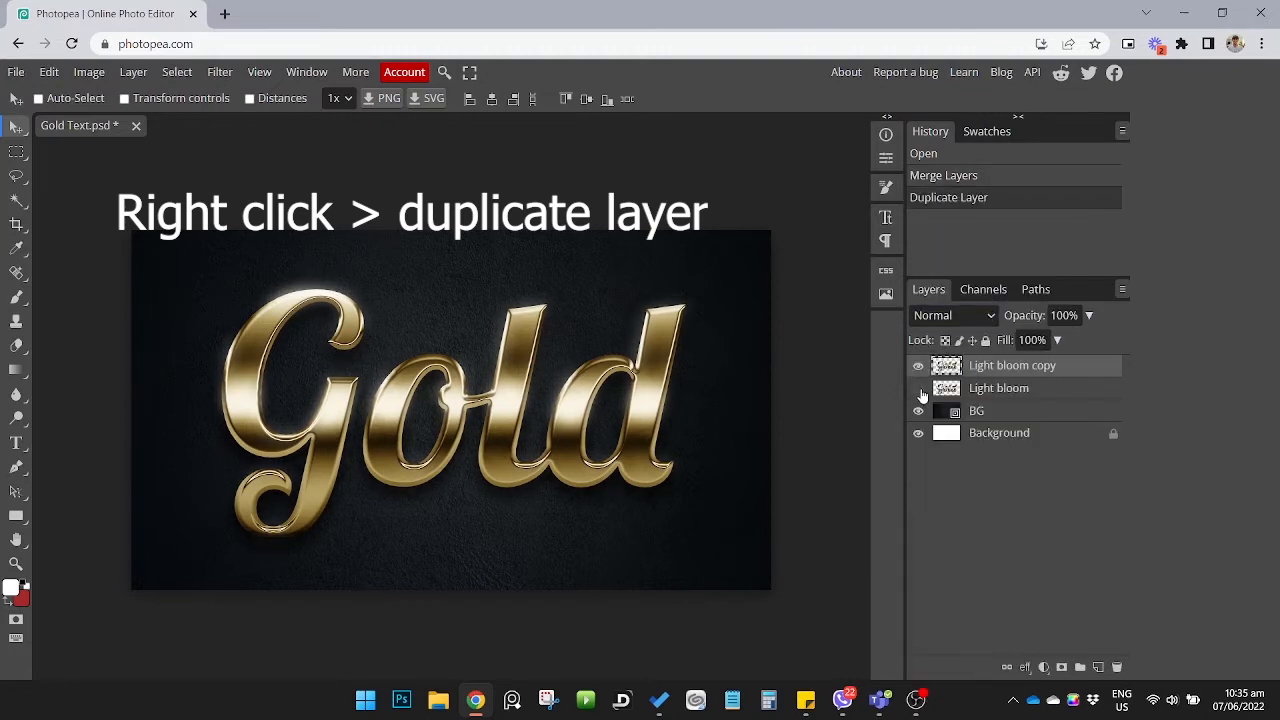
{"action": "left_click", "coordinate": [918, 388]}
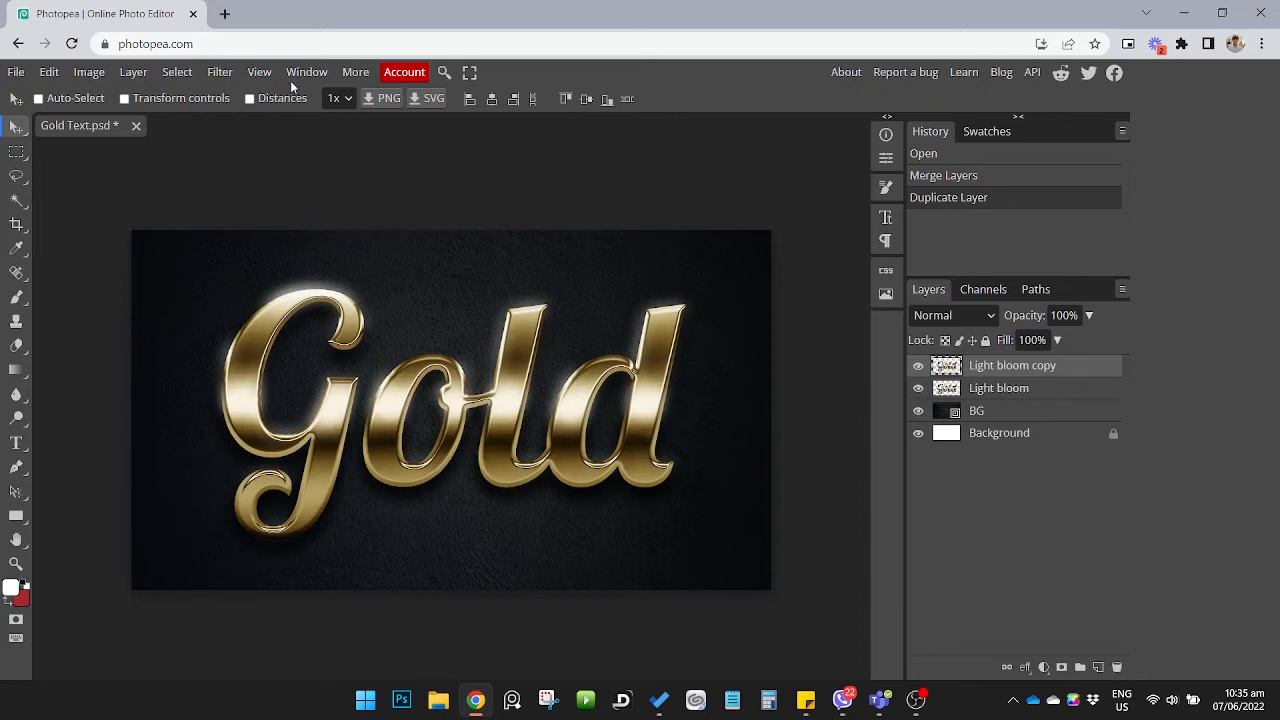
{"action": "mouse_move", "coordinate": [48, 72]}
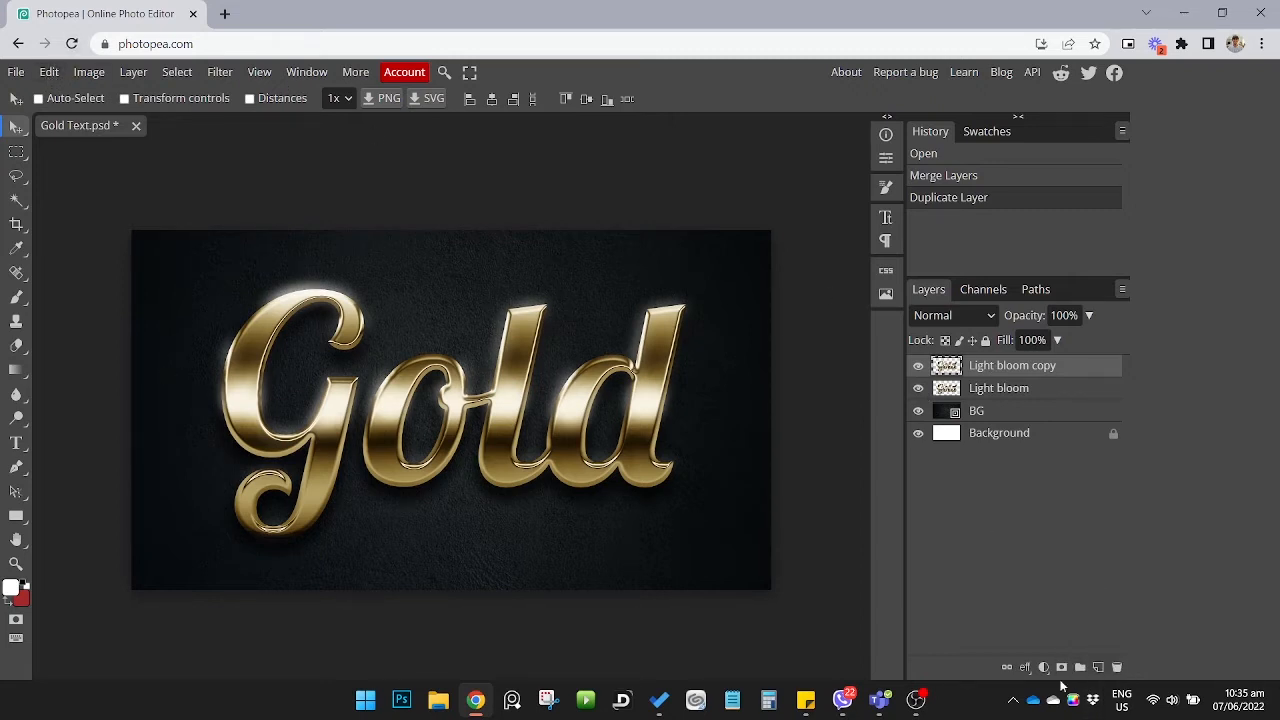
- Add a Black & White adjustment and merge it into the Light bloom copy
{"action": "left_click", "coordinate": [1044, 668]}
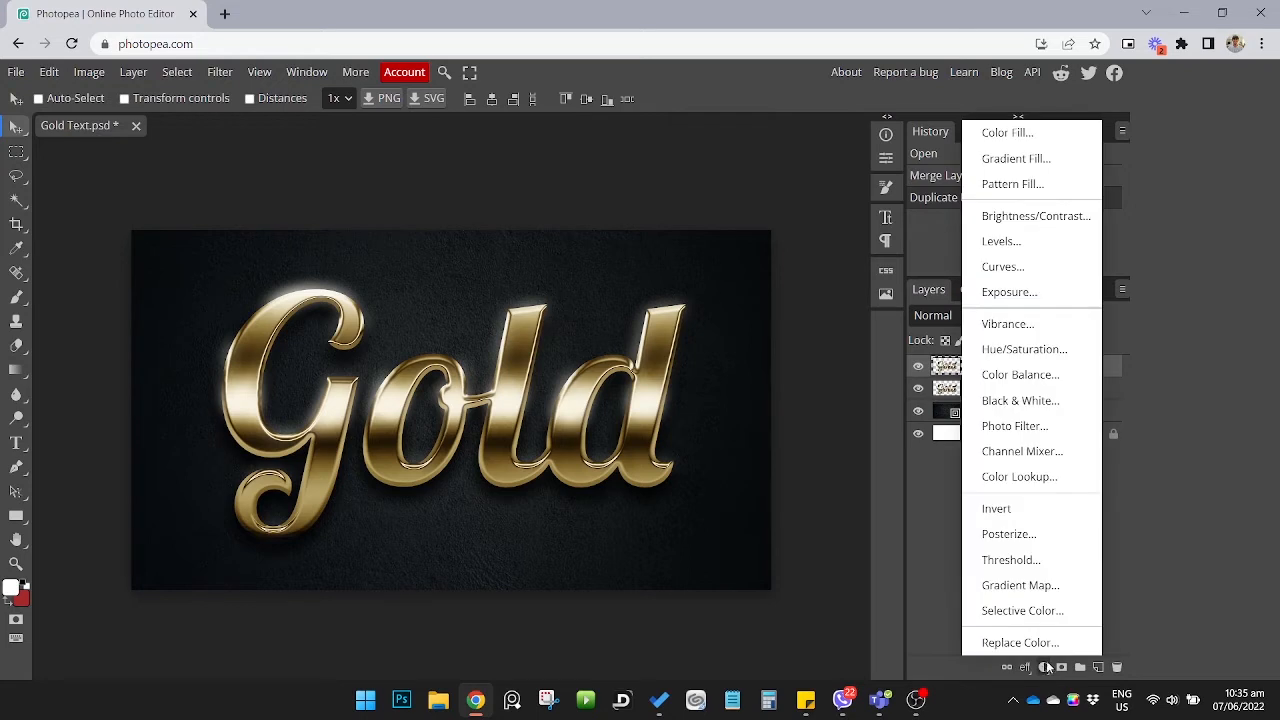
{"action": "left_click", "coordinate": [1020, 400]}
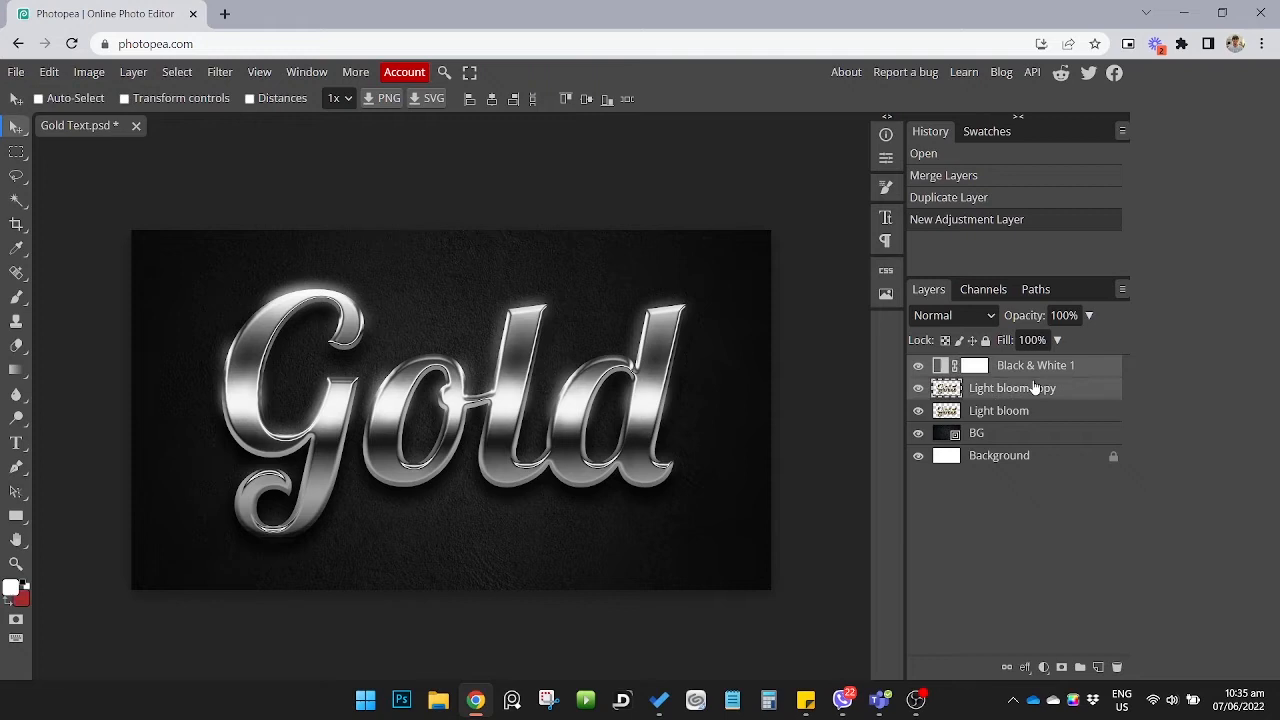
{"action": "right_click", "coordinate": [1012, 388]}
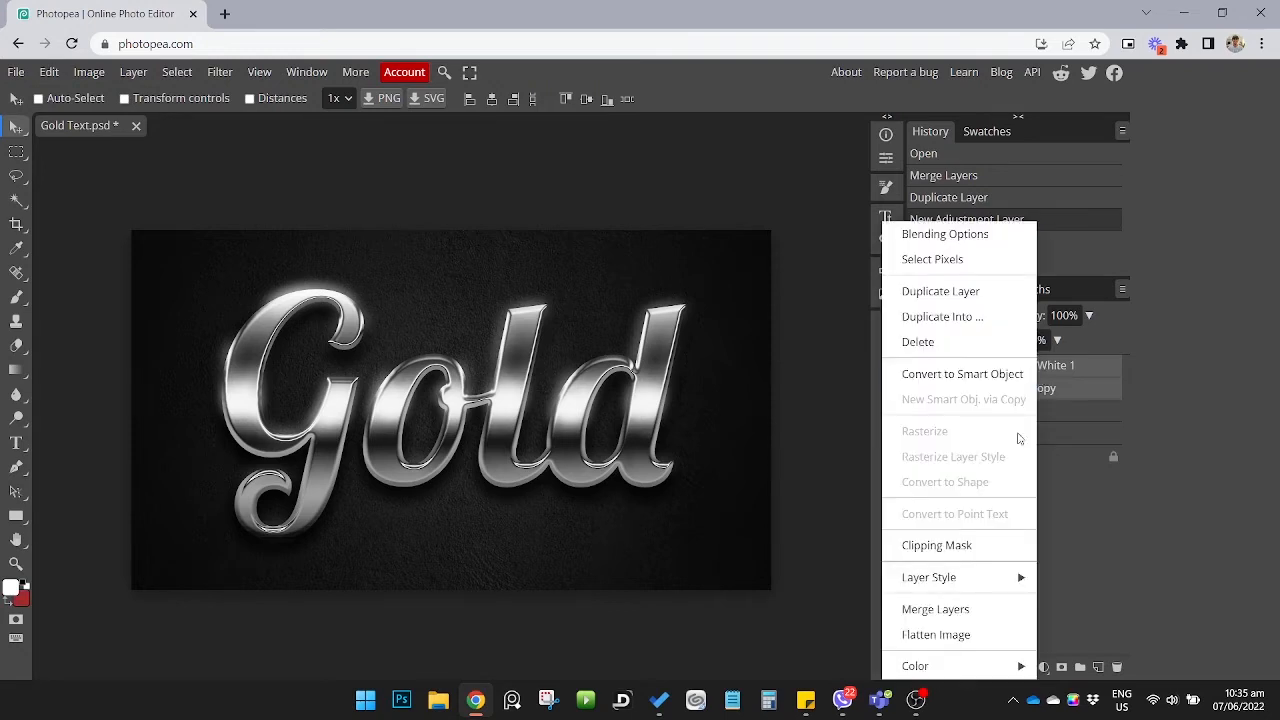
{"action": "mouse_move", "coordinate": [936, 608]}
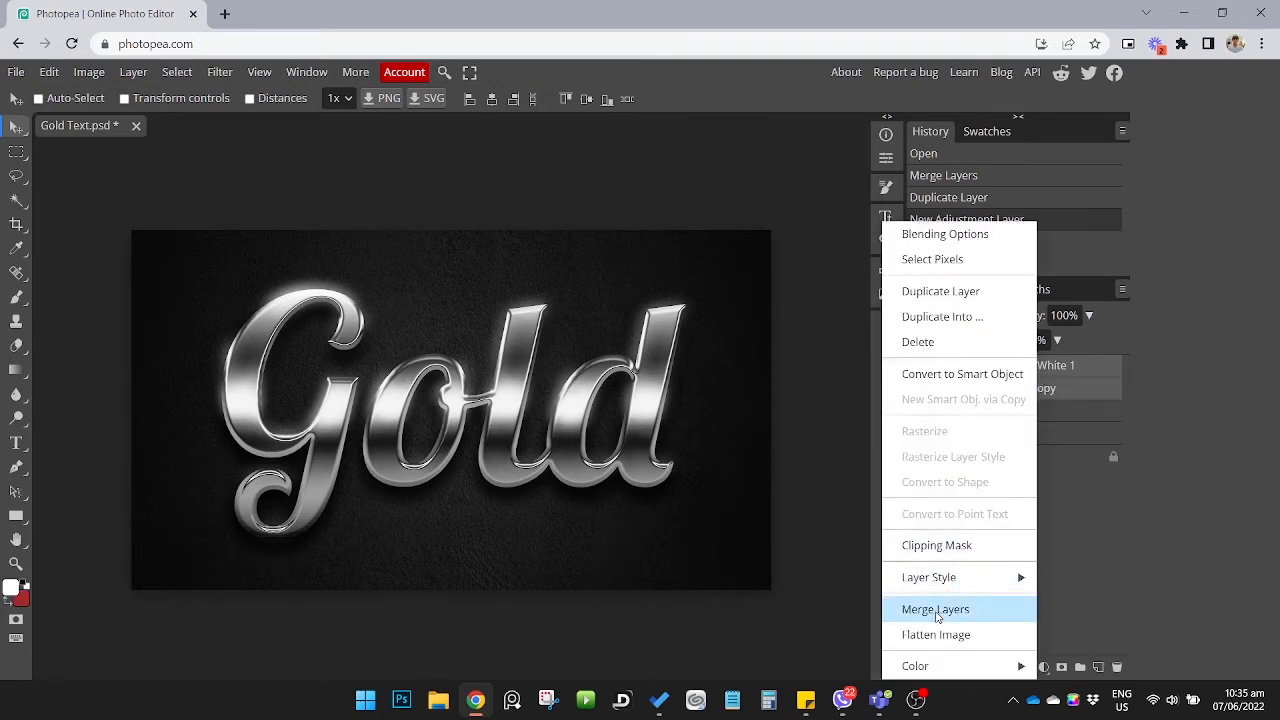
{"action": "left_click", "coordinate": [936, 608]}
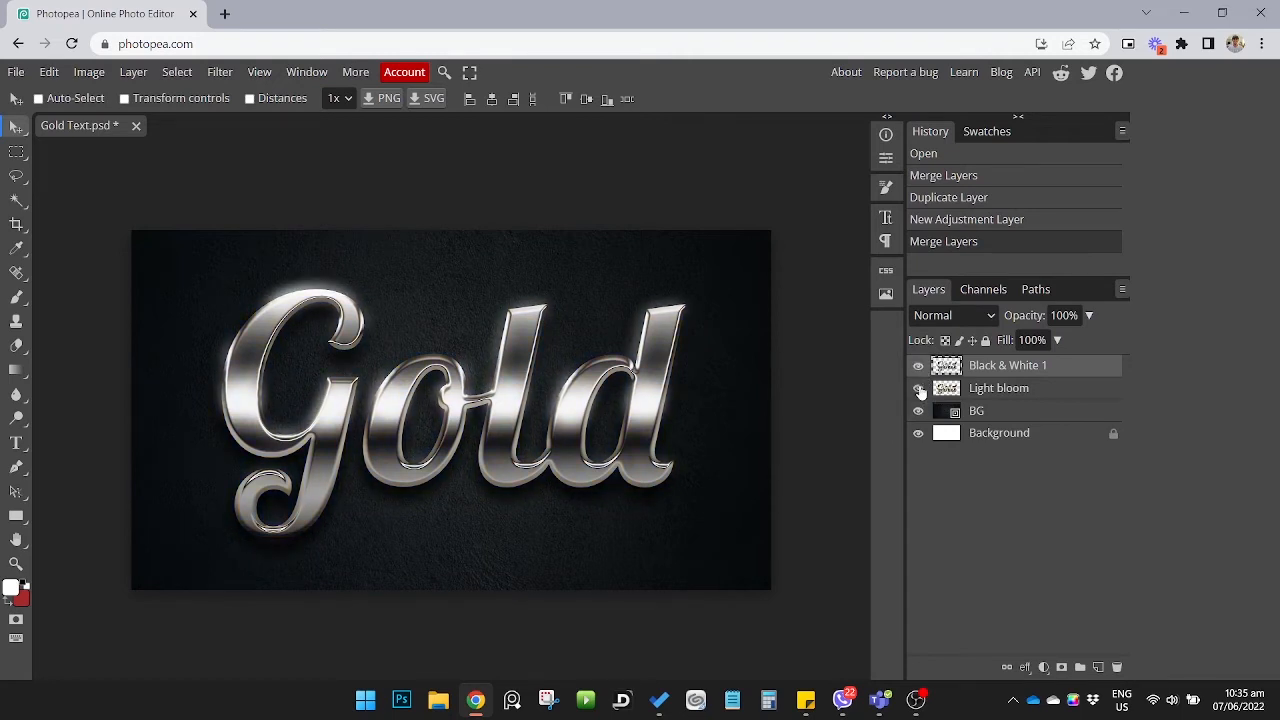
- Hide the black-and-white text layer so the gold lettering shows
{"action": "left_click", "coordinate": [916, 364]}
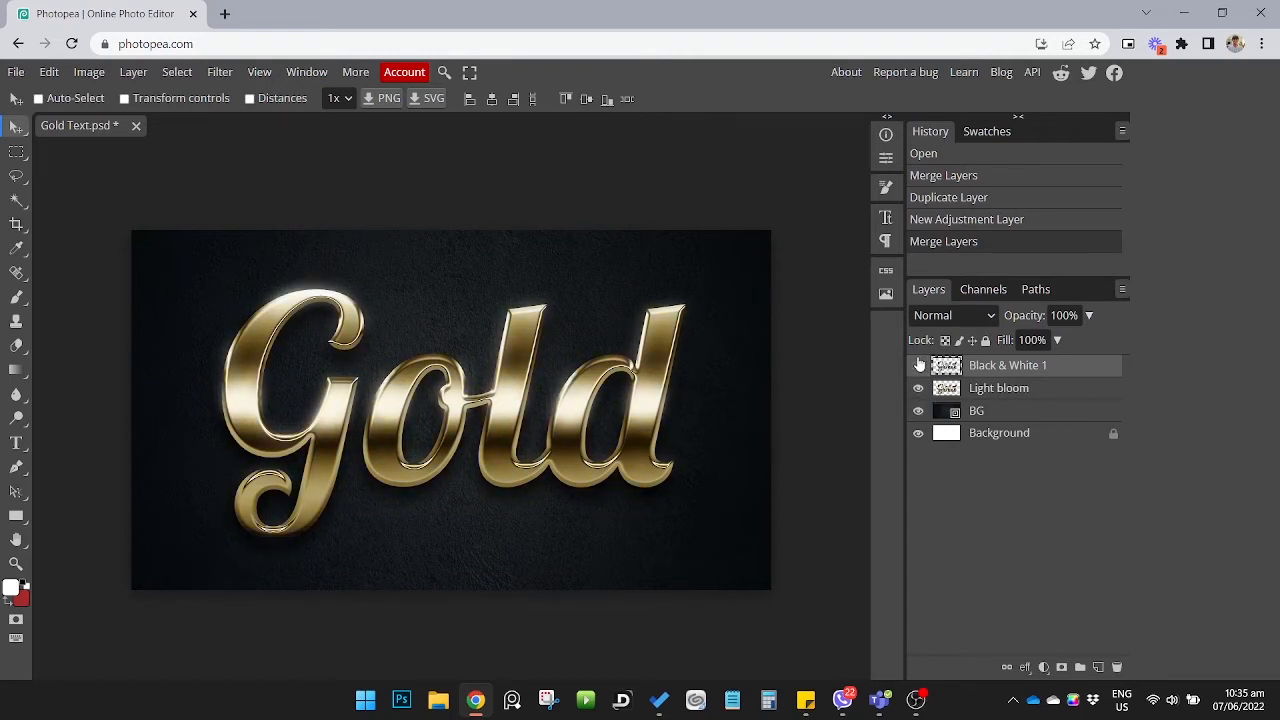
{"action": "left_click", "coordinate": [918, 364]}
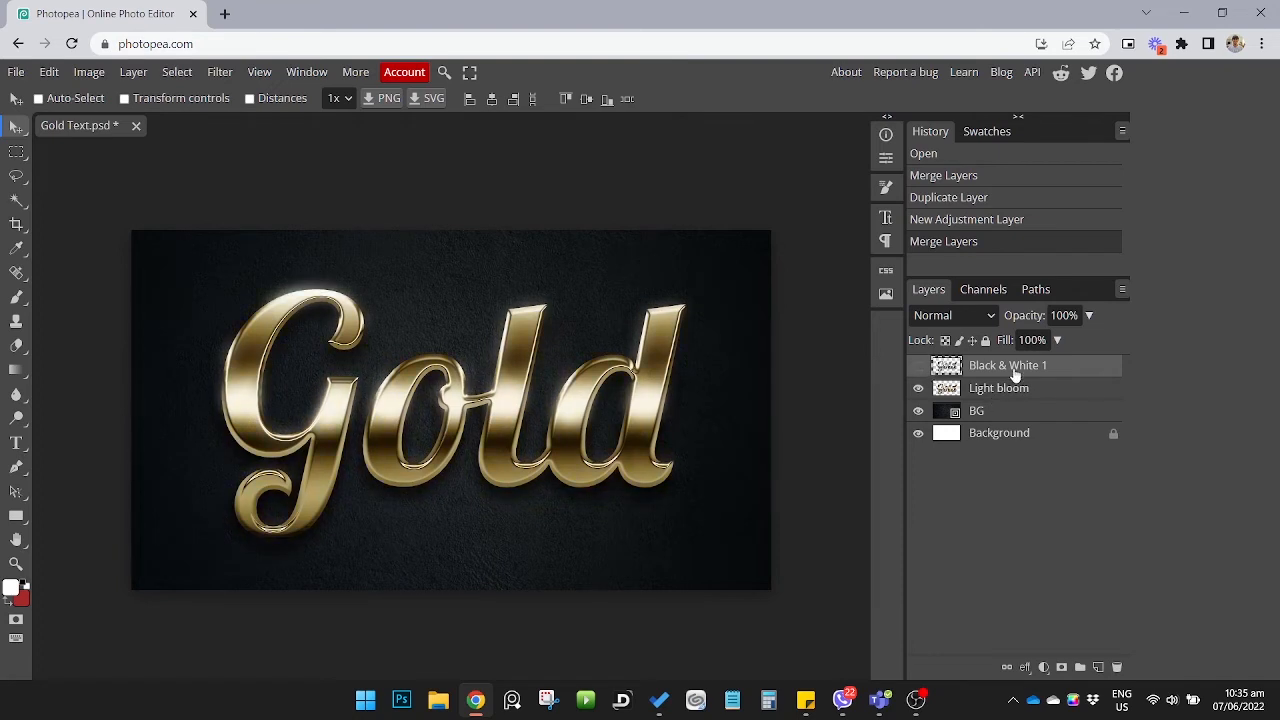
- Rename the layers to '_a_ 500 Black & White 1' and '_a_ 500 Light bloom'
{"action": "left_click", "coordinate": [916, 364]}
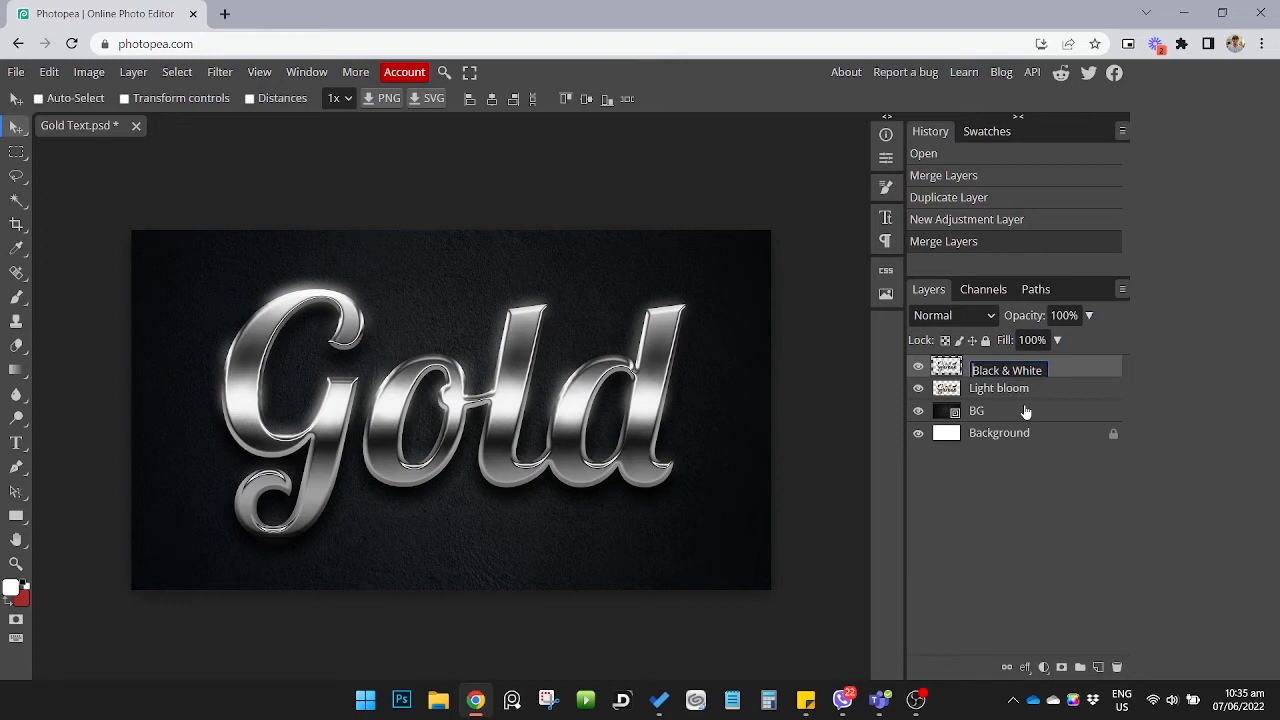
{"action": "double_click", "coordinate": [1008, 368]}
{"action": "type", "text": "_a_"}
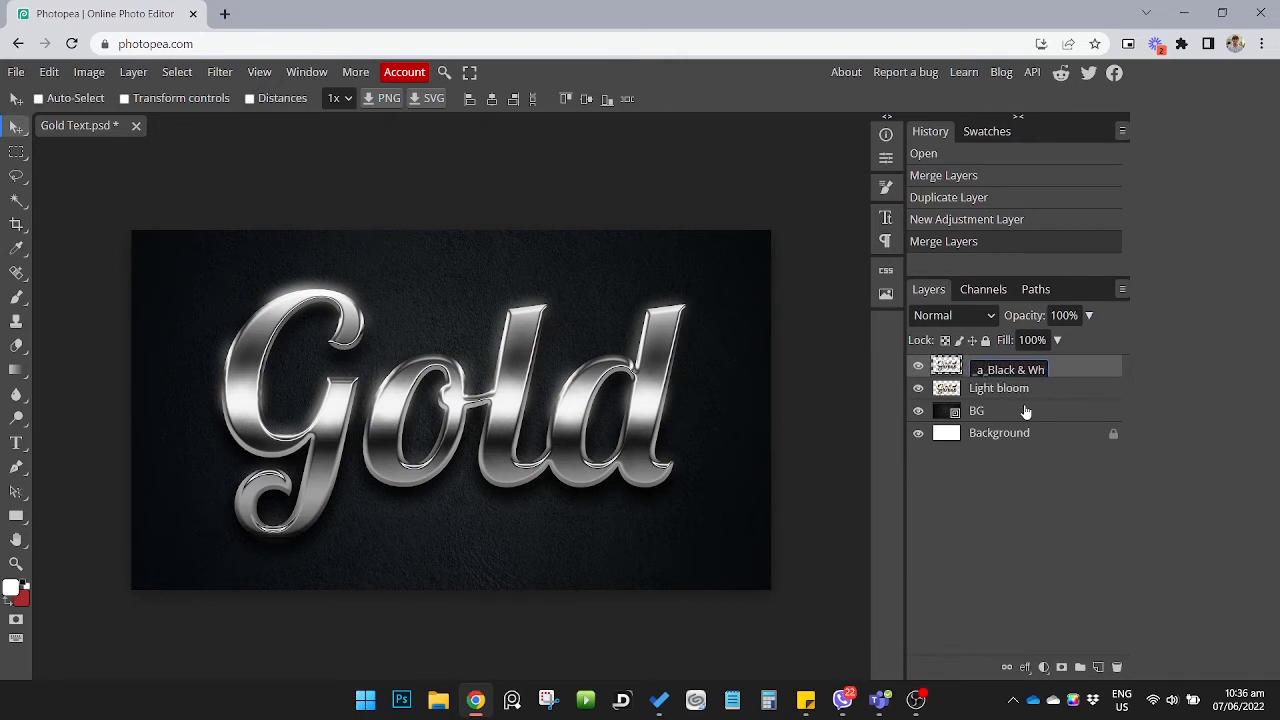
{"action": "type", "text": "1000"}
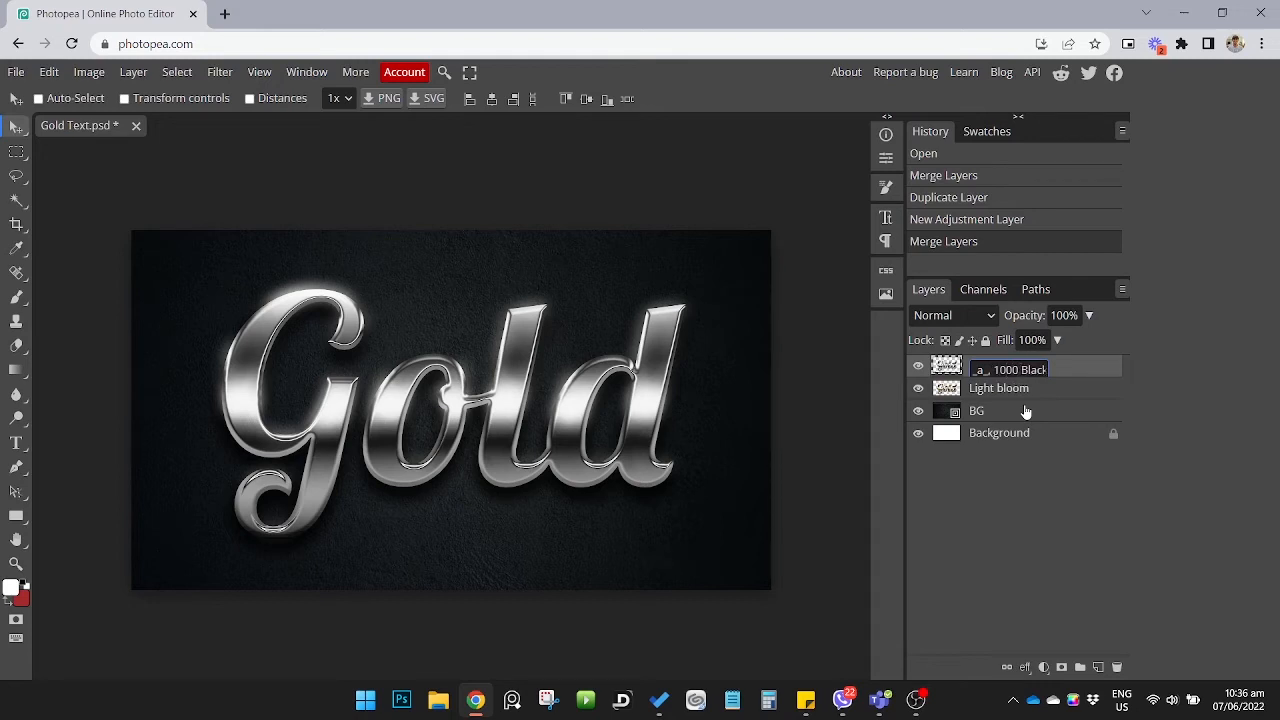
{"action": "mouse_move", "coordinate": [990, 392]}
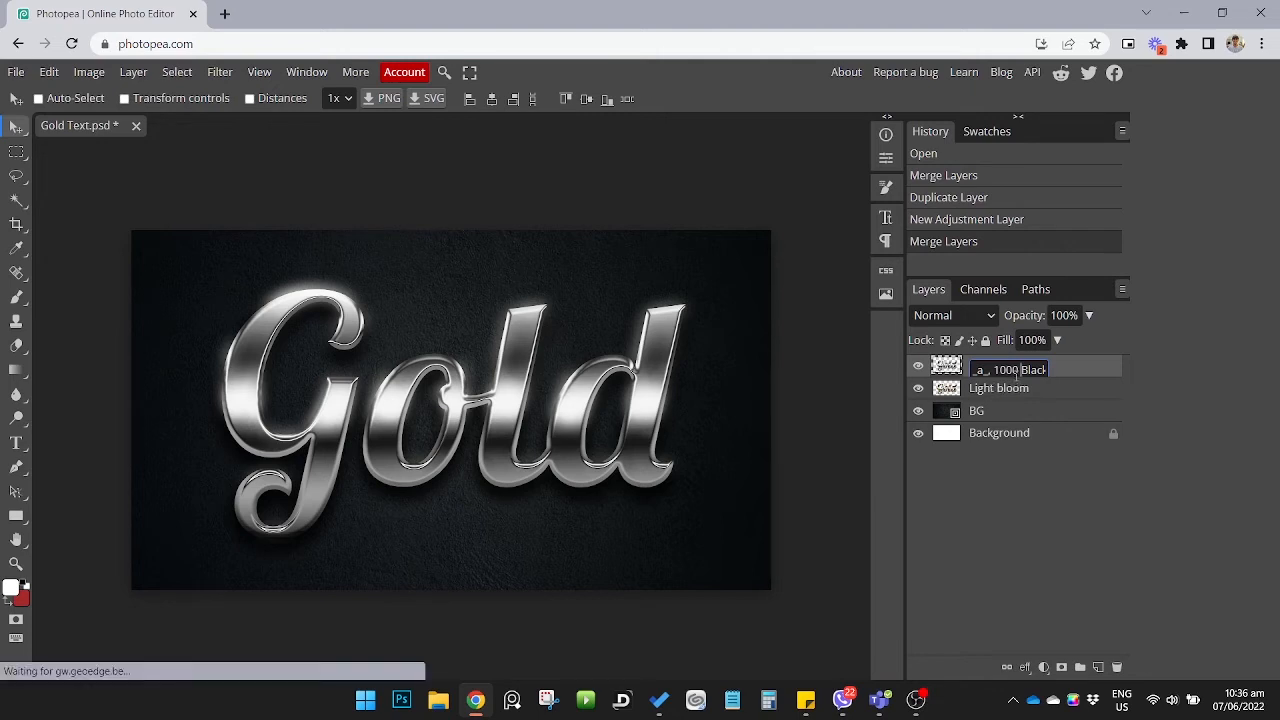
{"action": "type", "text": "Black & White 1"}
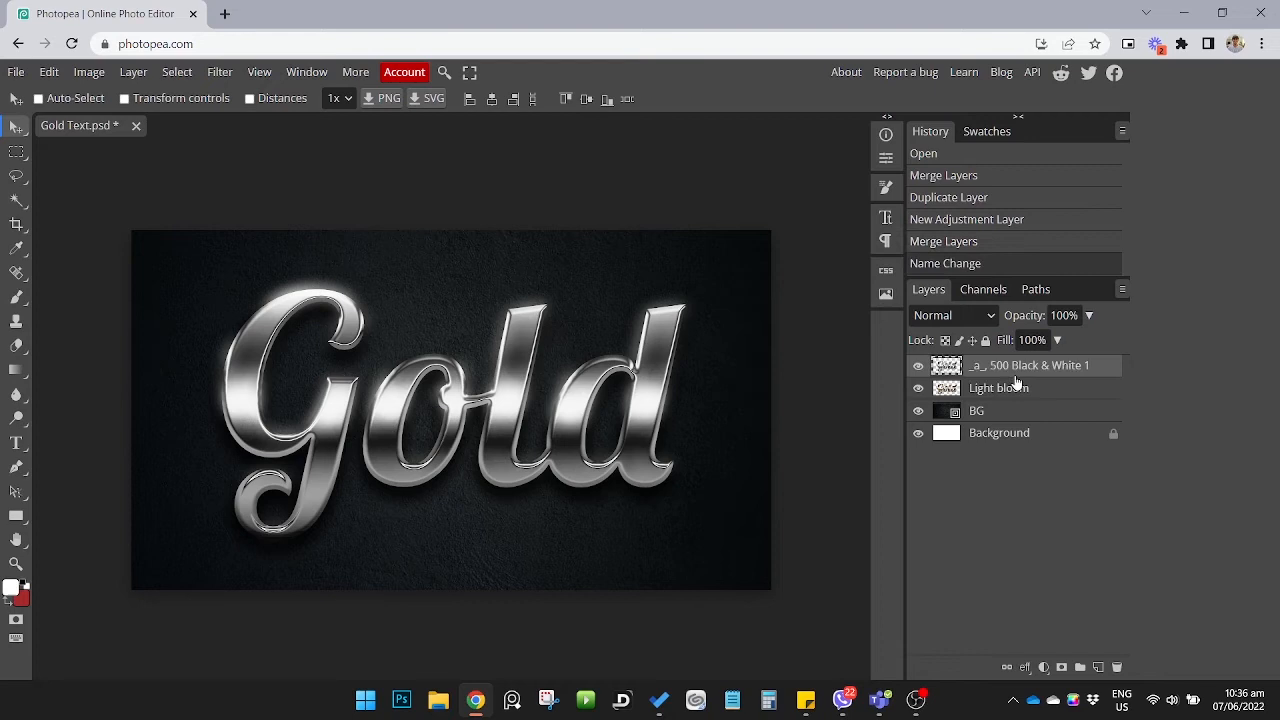
{"action": "left_click", "coordinate": [998, 388]}
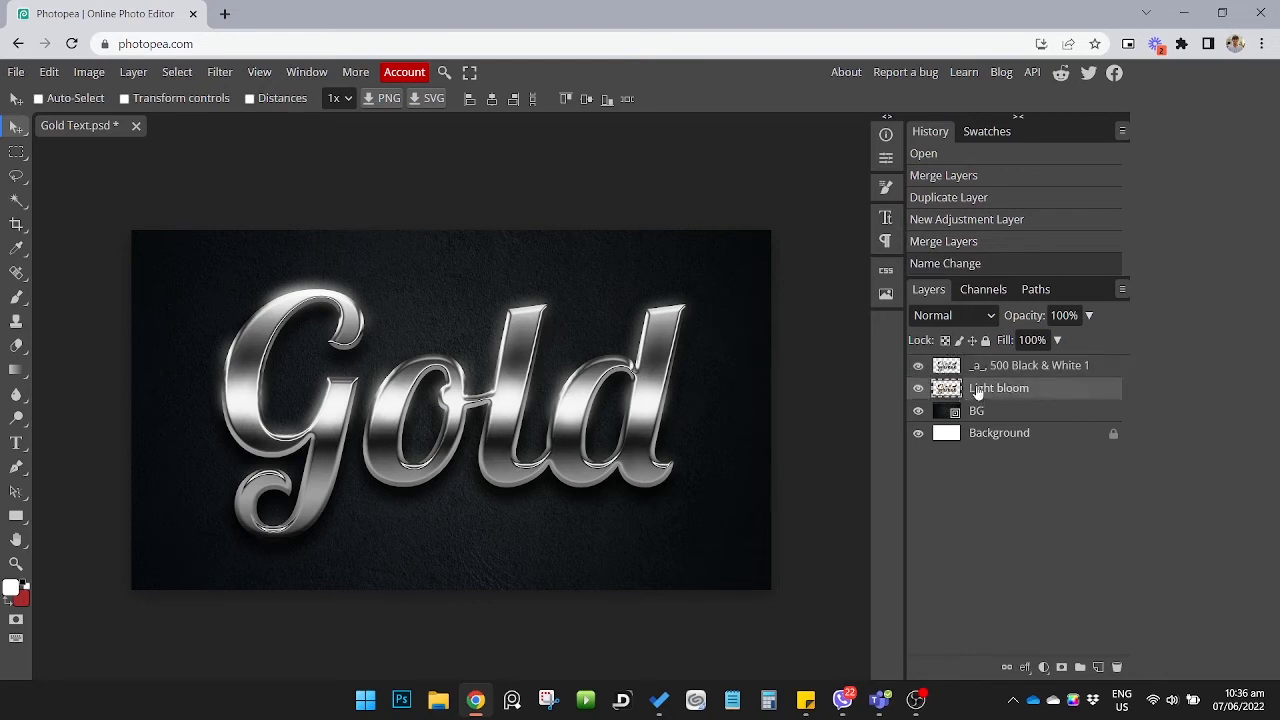
{"action": "double_click", "coordinate": [998, 388]}
{"action": "type", "text": "_a_ 500 "}
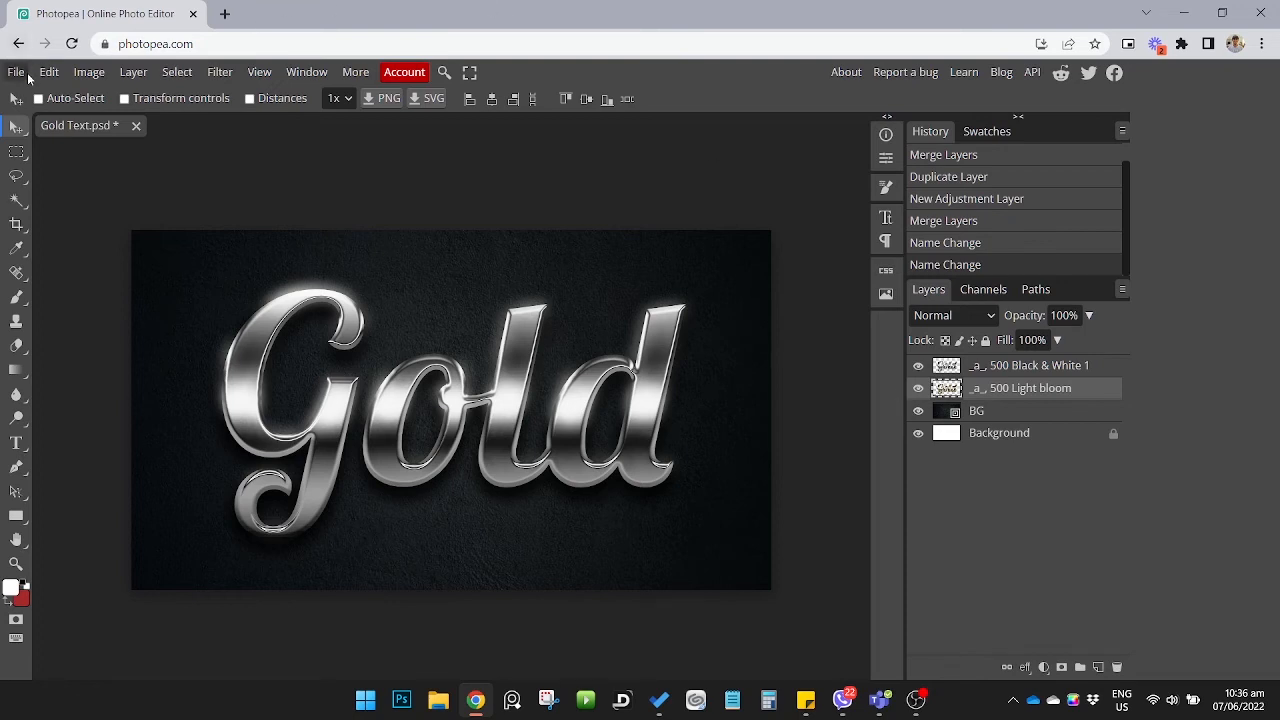
- Export the animation as Gold Text.gif via File > Export as > GIF
{"action": "left_click", "coordinate": [16, 72]}
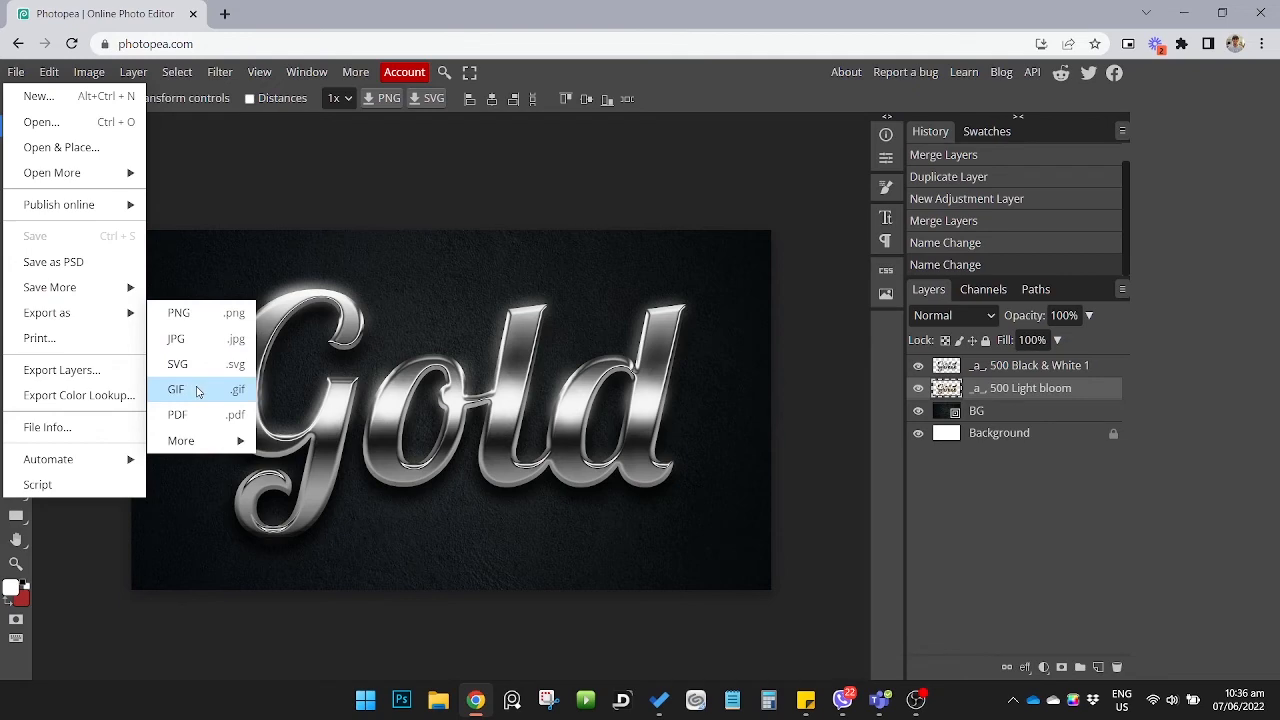
{"action": "left_click", "coordinate": [176, 388]}
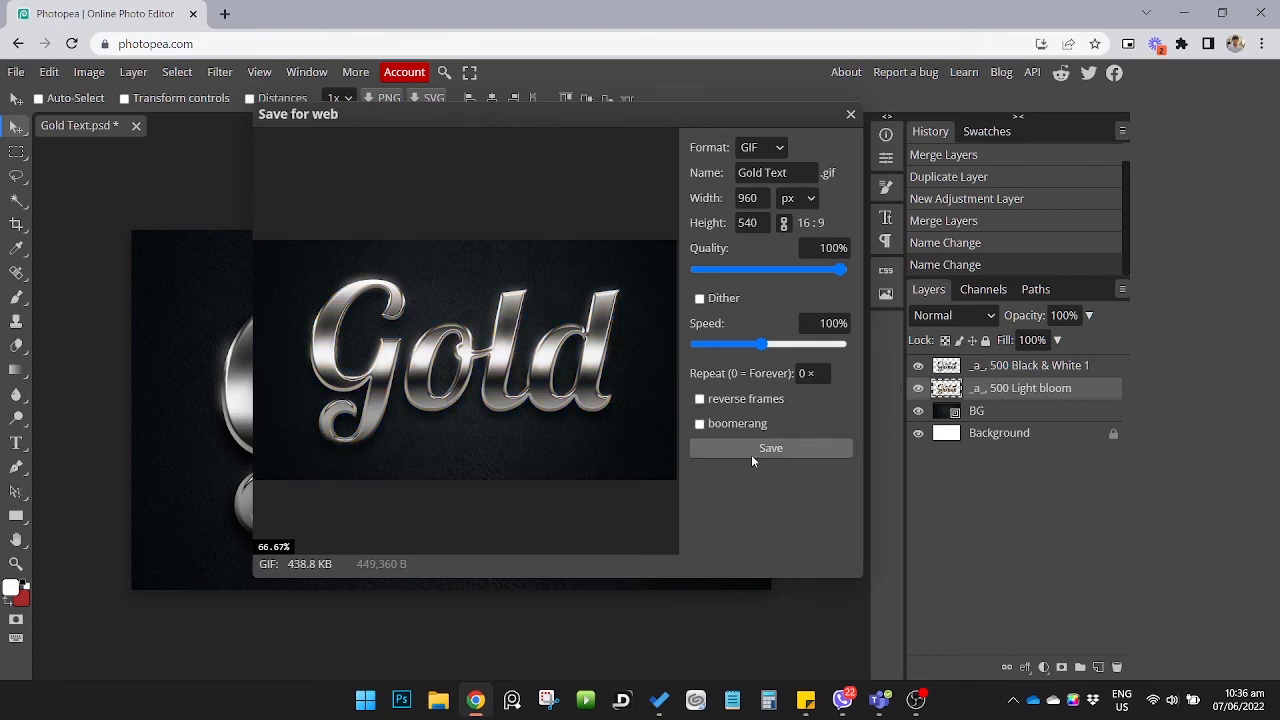
{"action": "left_click", "coordinate": [770, 448]}
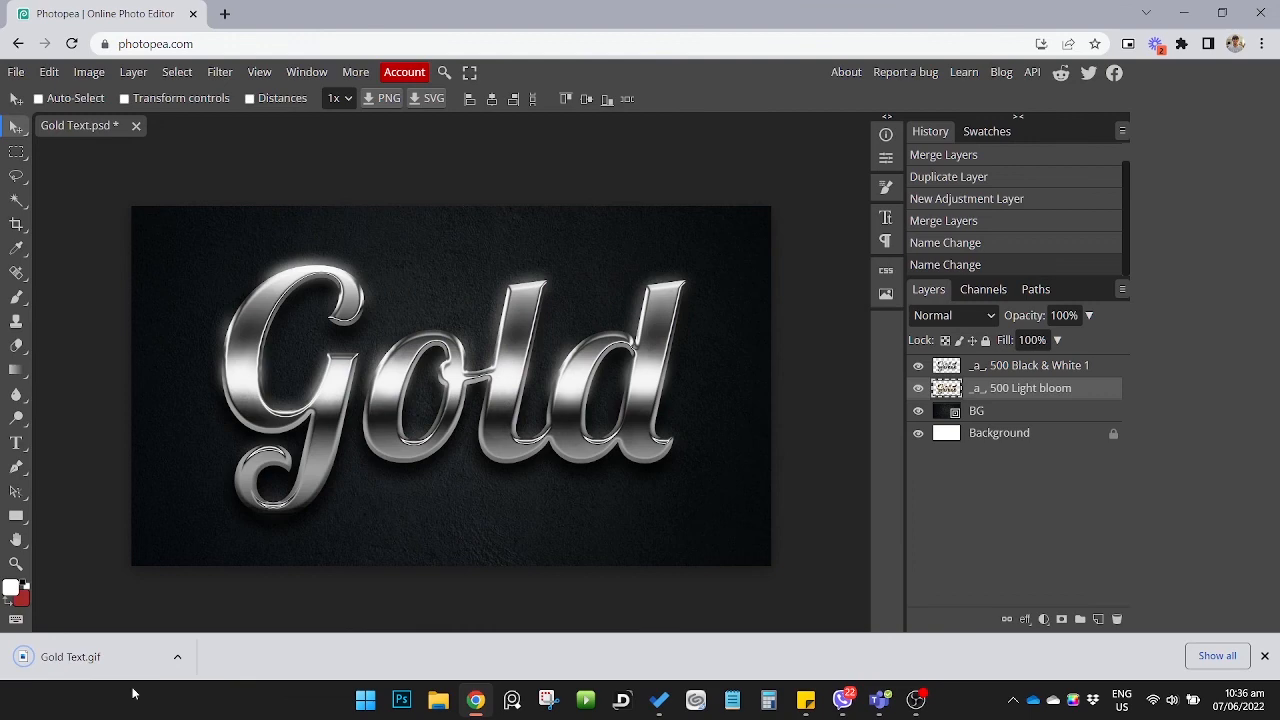
- Open the downloaded Gold Text.gif in the photo viewer
{"action": "left_click", "coordinate": [72, 656]}
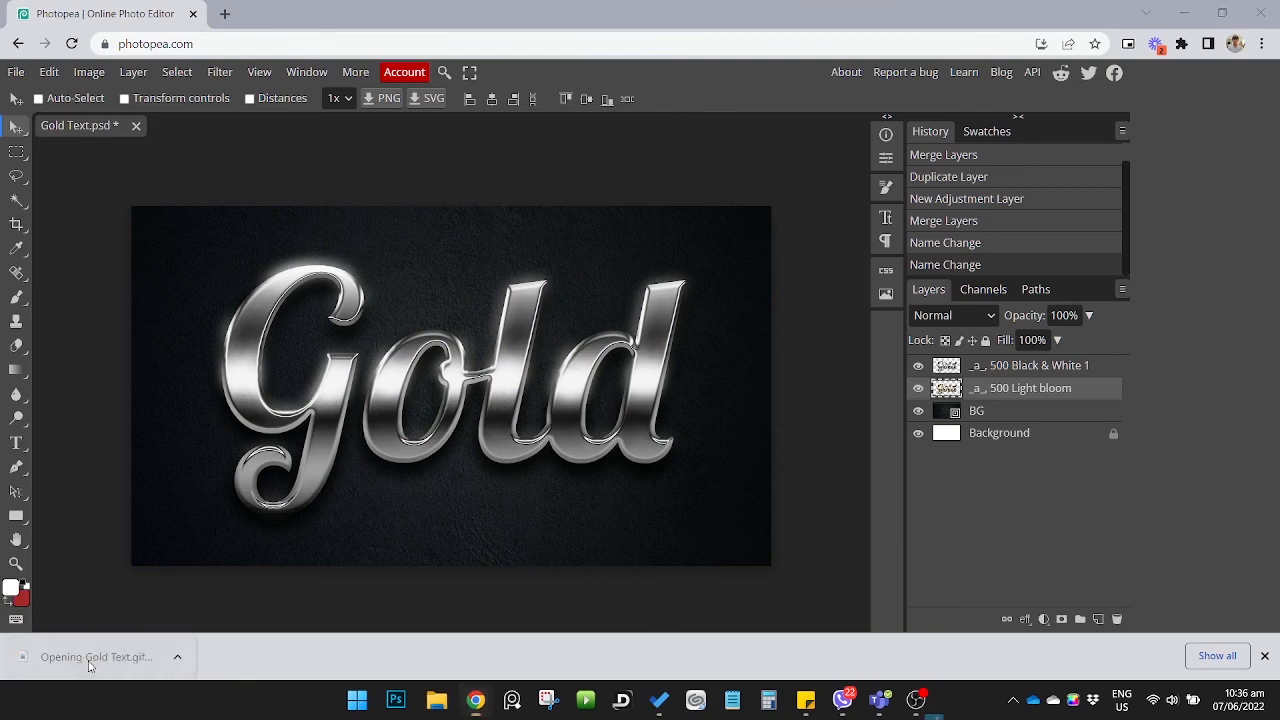
{"action": "left_click", "coordinate": [96, 656]}
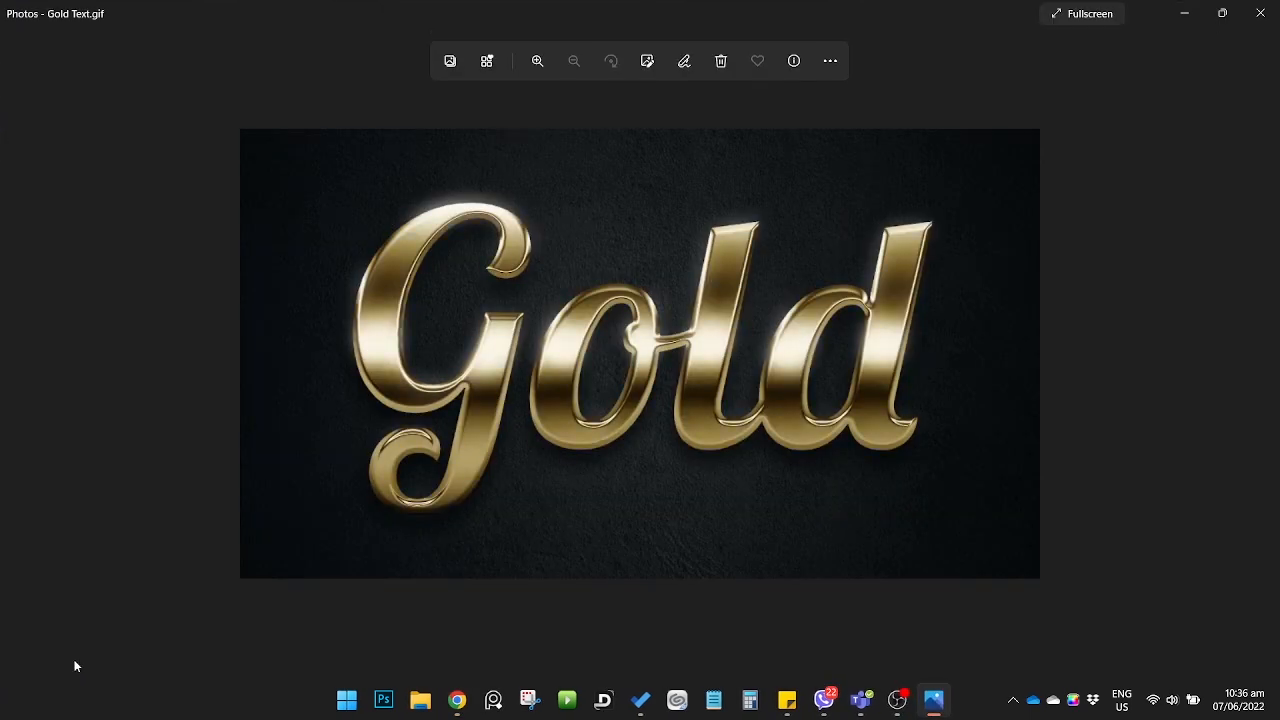